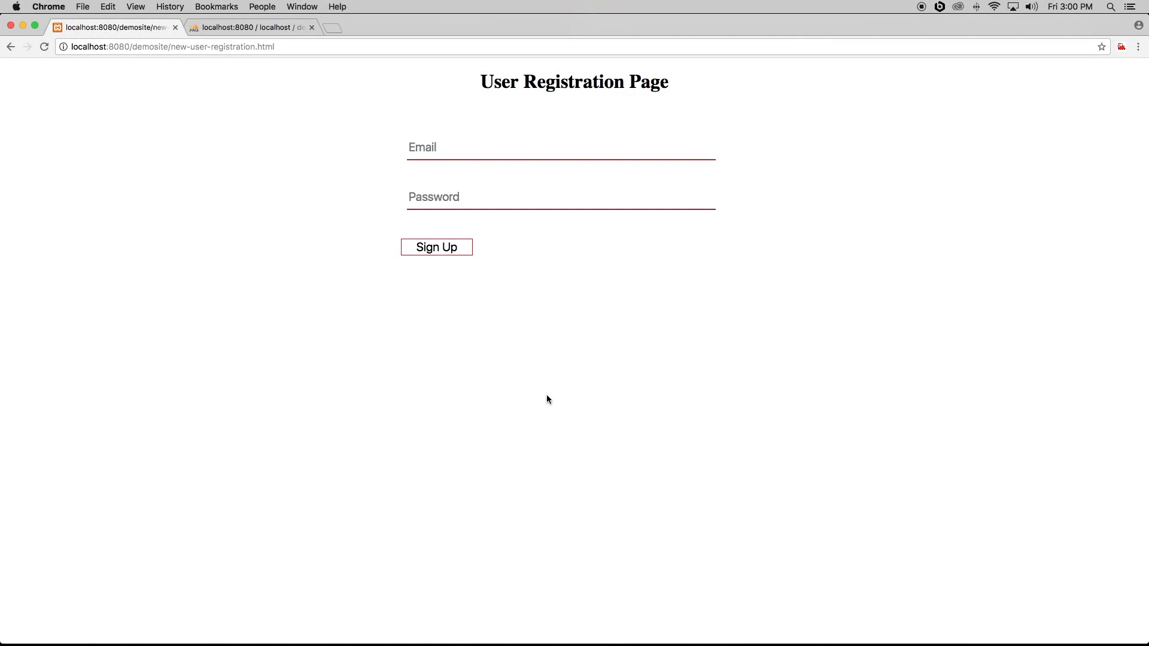
double_click(575, 82)
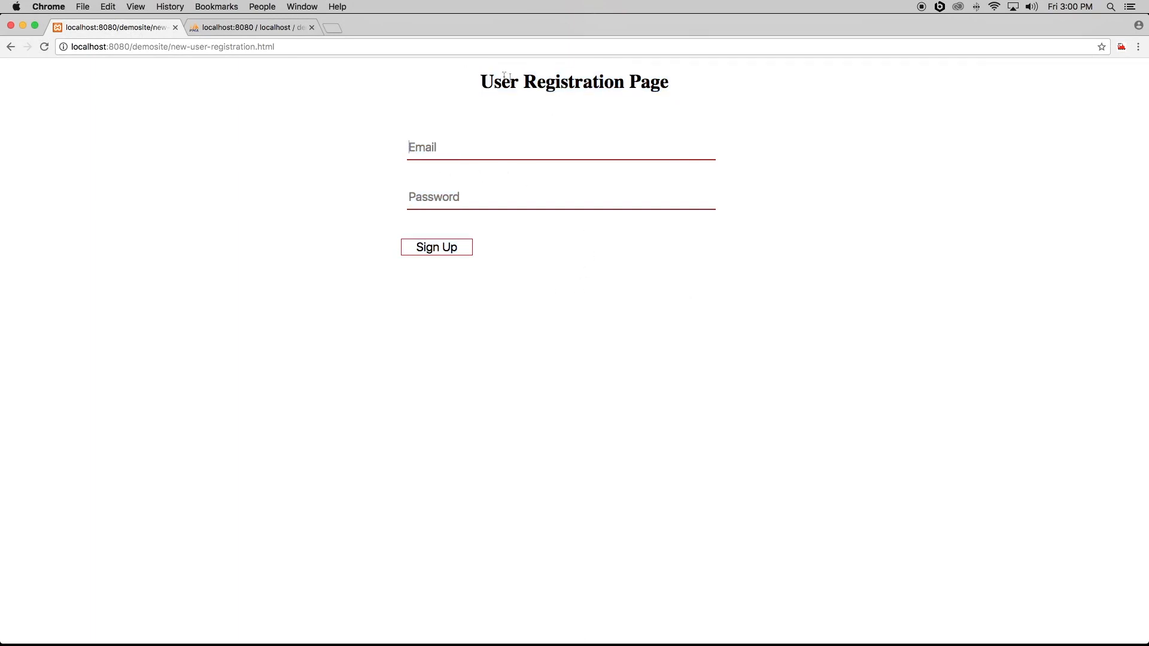
mouse_move(472, 76)
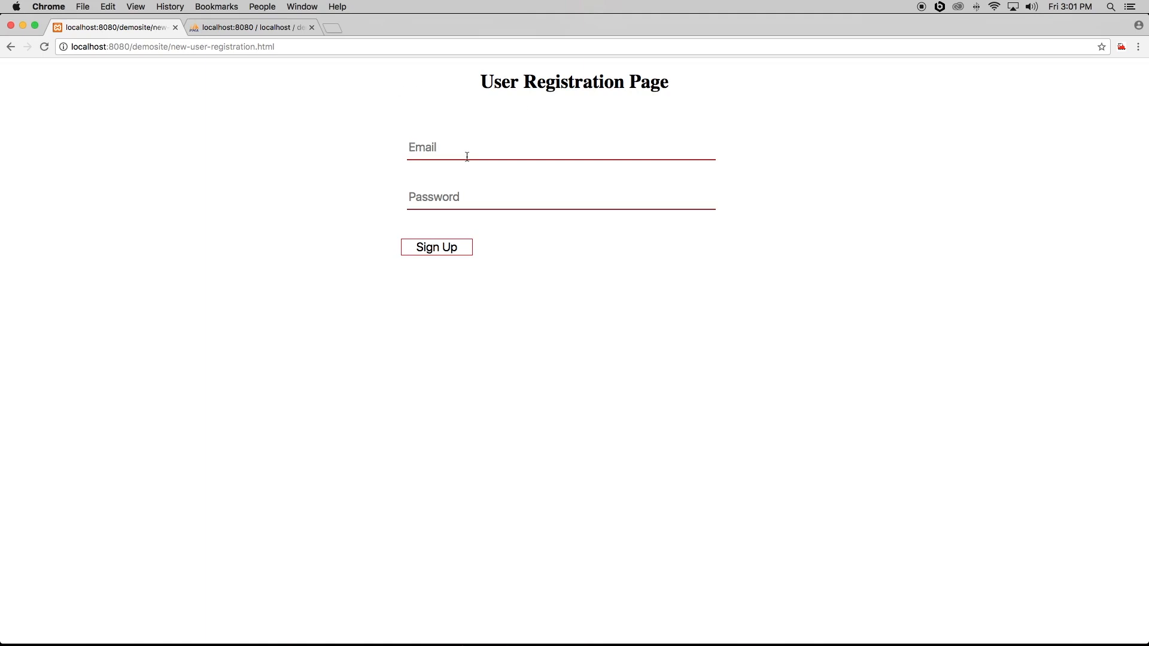
text(exa)
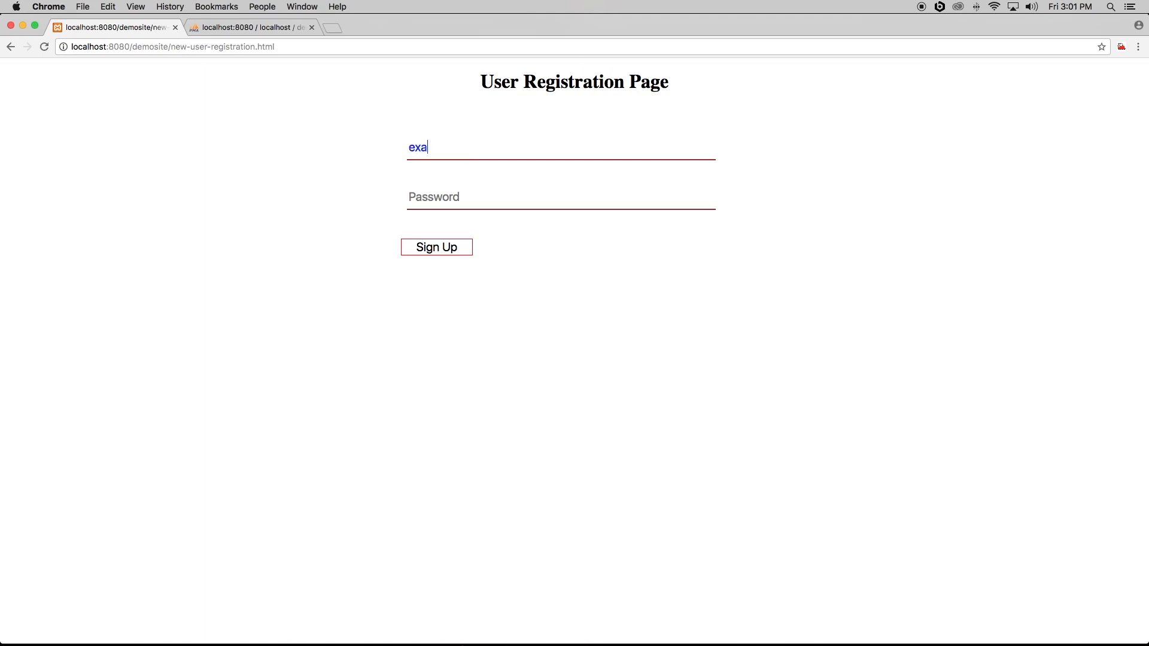
text(mple@)
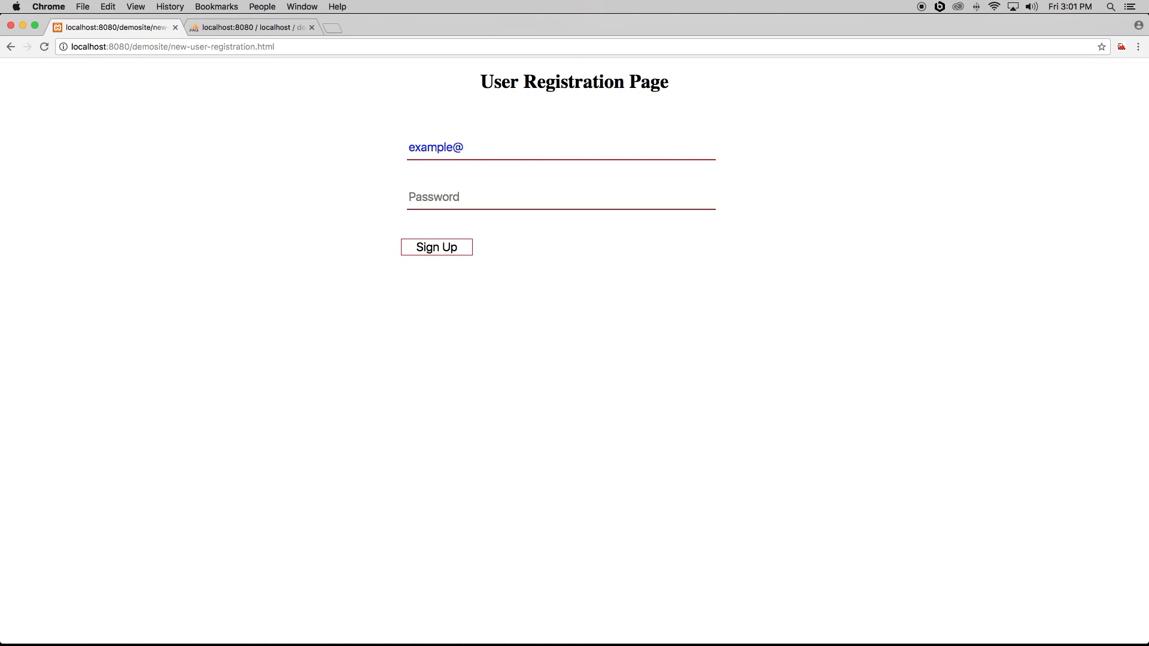
text(example.com)
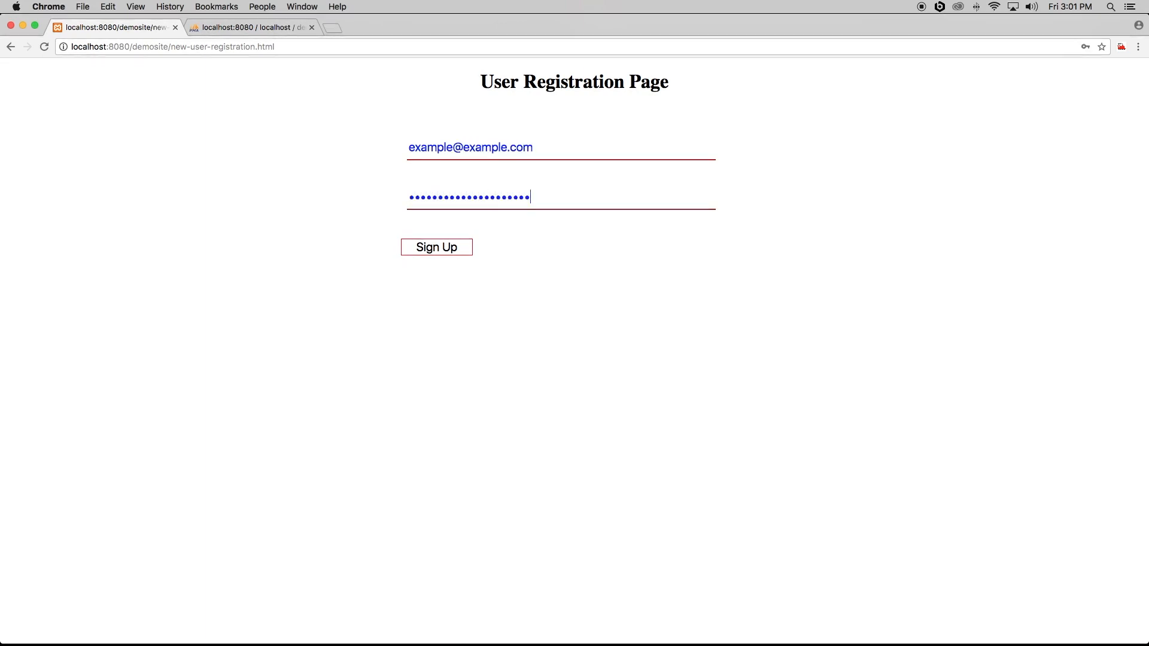
click(436, 247)
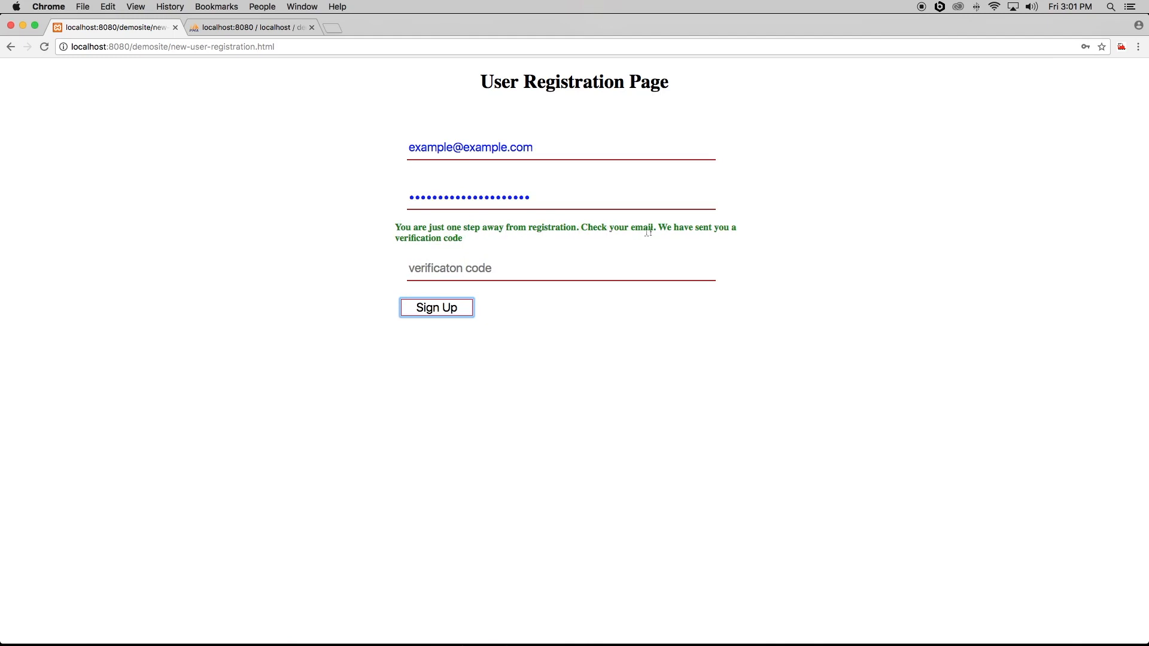
mouse_move(486, 247)
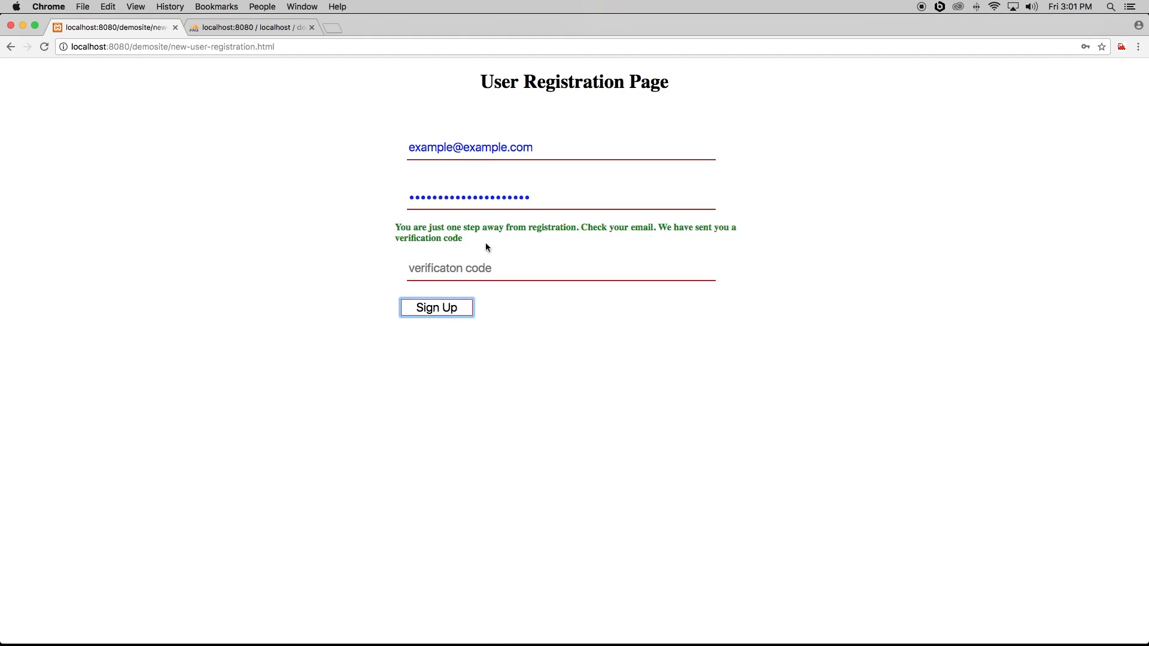
mouse_move(431, 271)
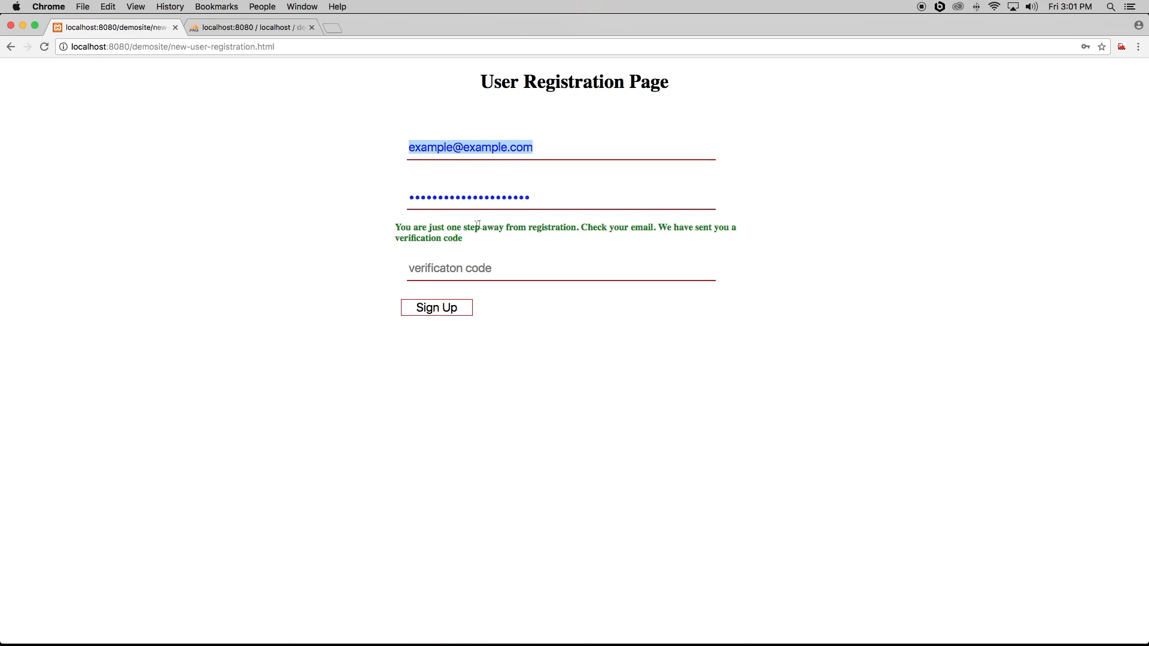
mouse_move(546, 160)
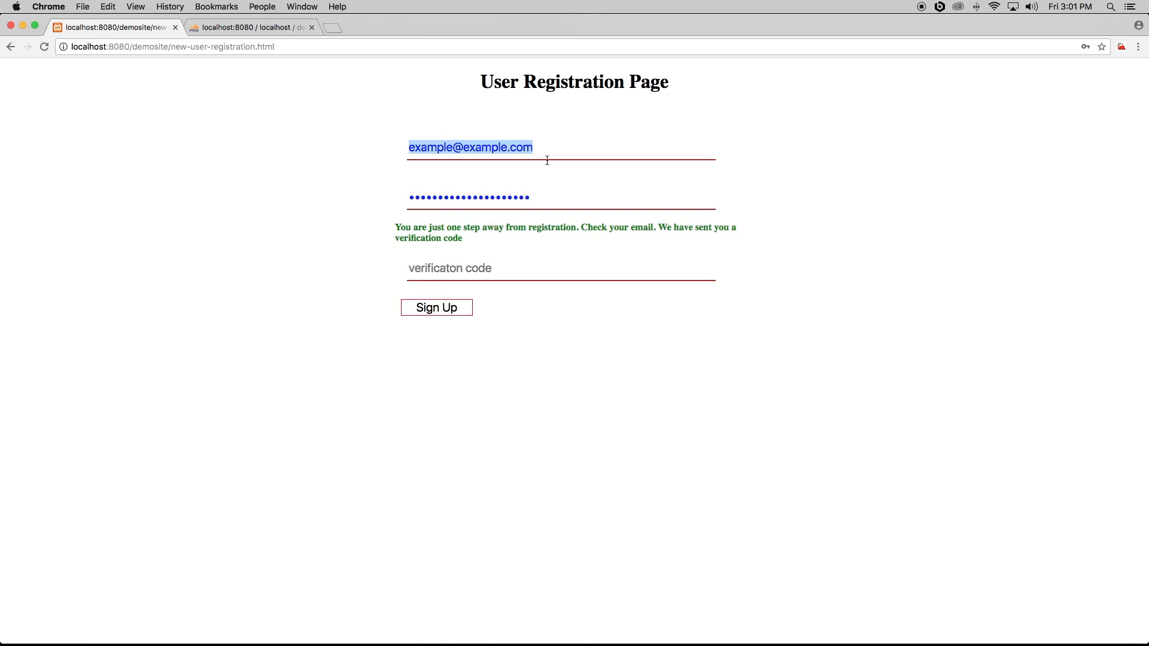
mouse_move(672, 165)
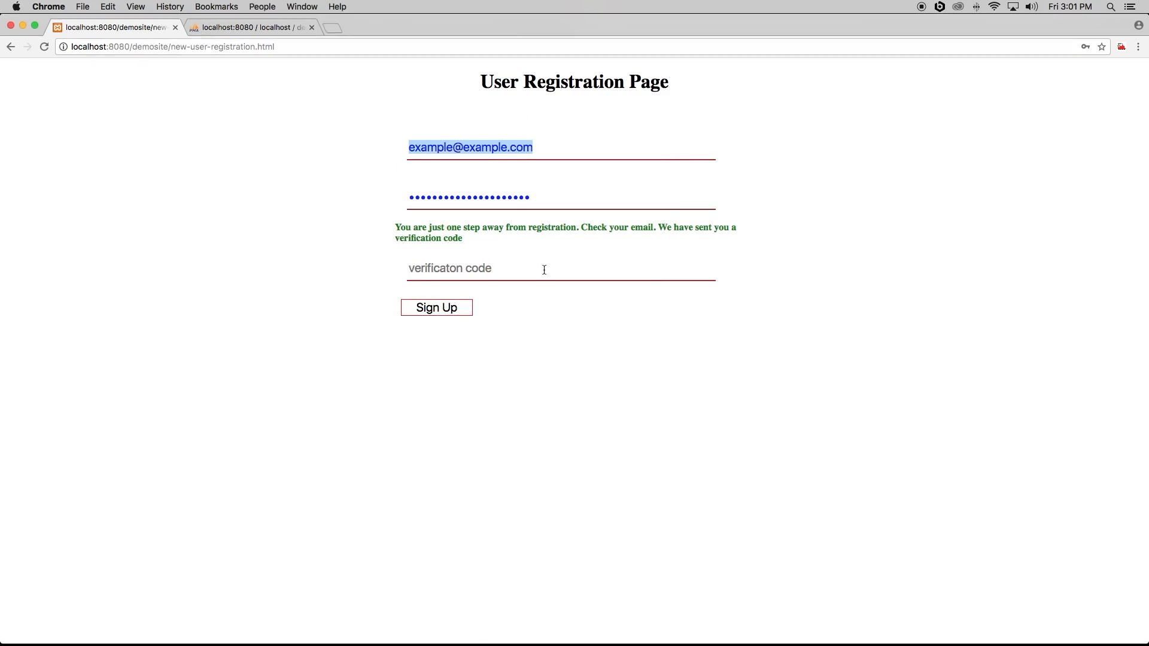
mouse_move(496, 264)
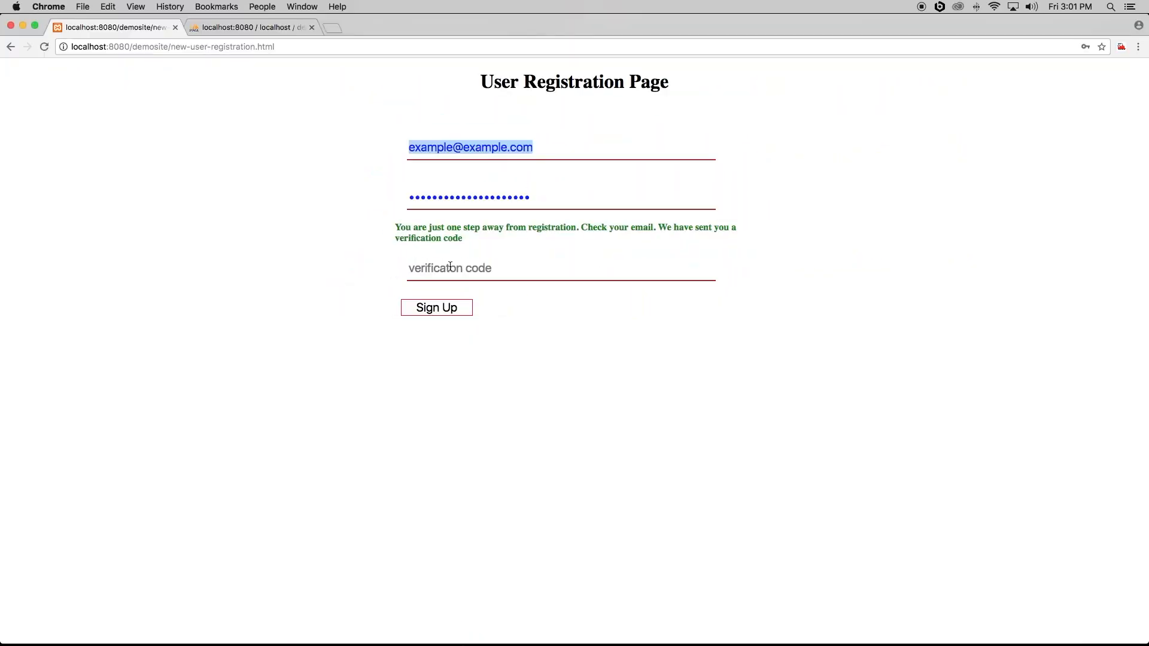
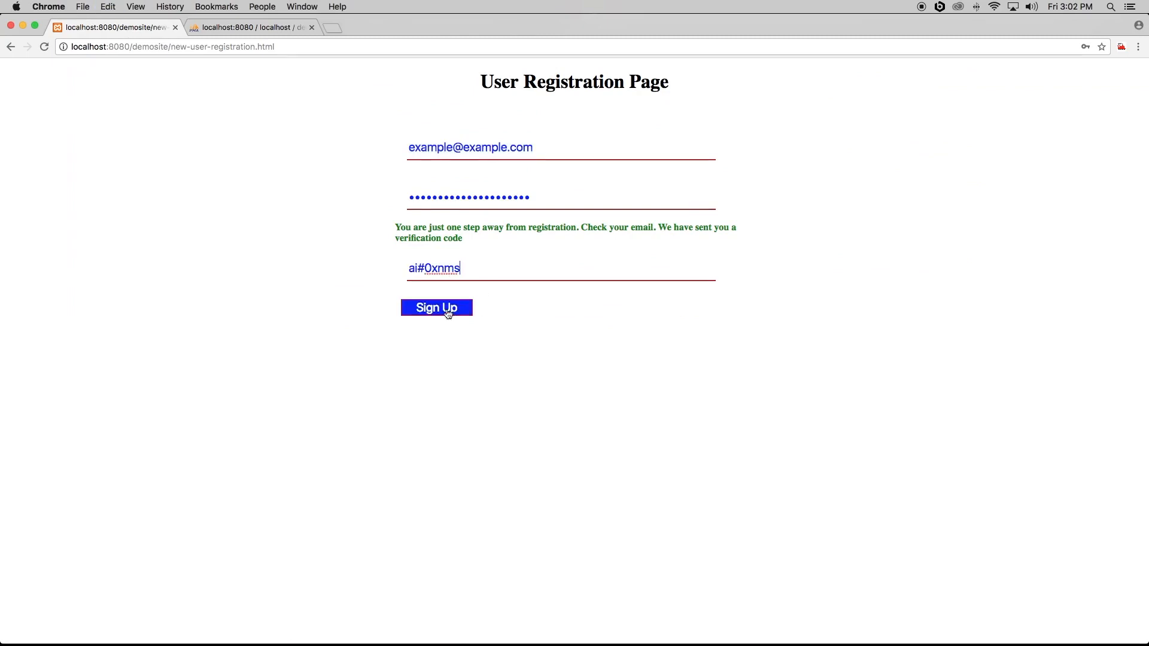
click(437, 307)
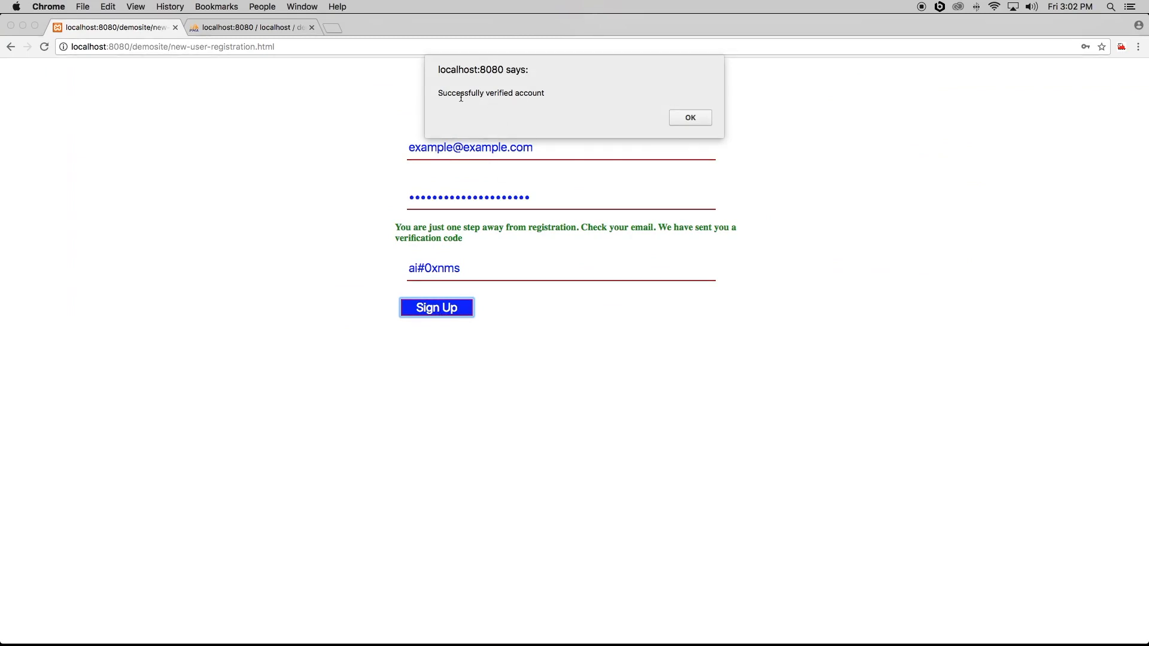
mouse_move(650, 109)
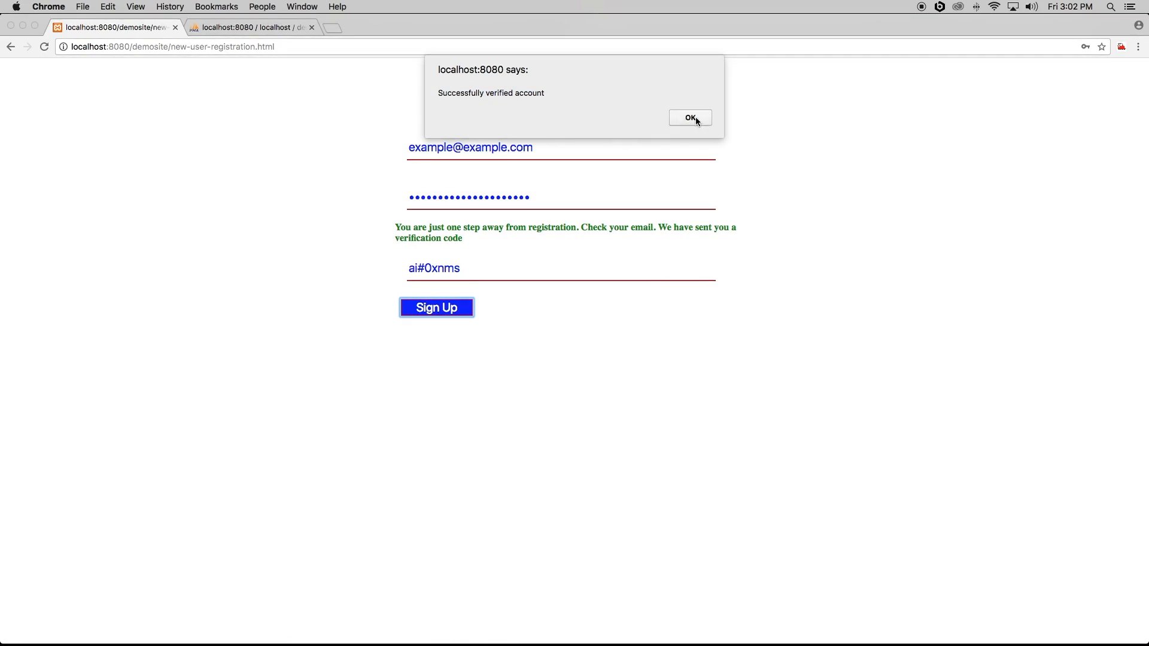
Step: Dismiss the 'localhost:8080 says' Successfully verified account alert
click(689, 117)
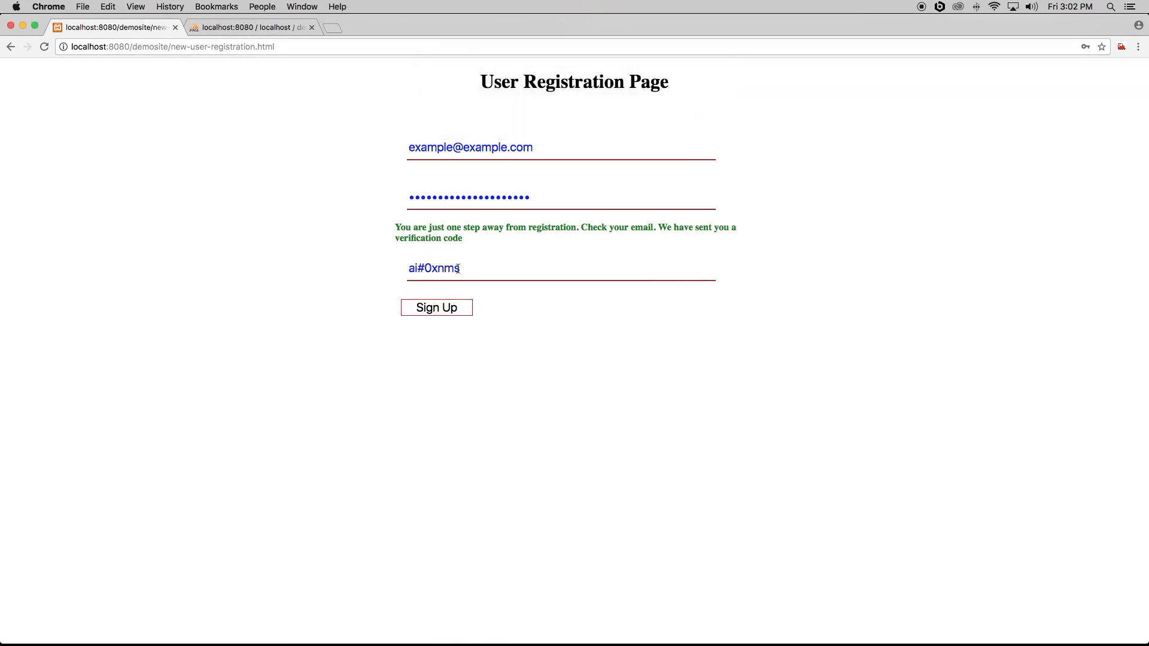
double_click(434, 268)
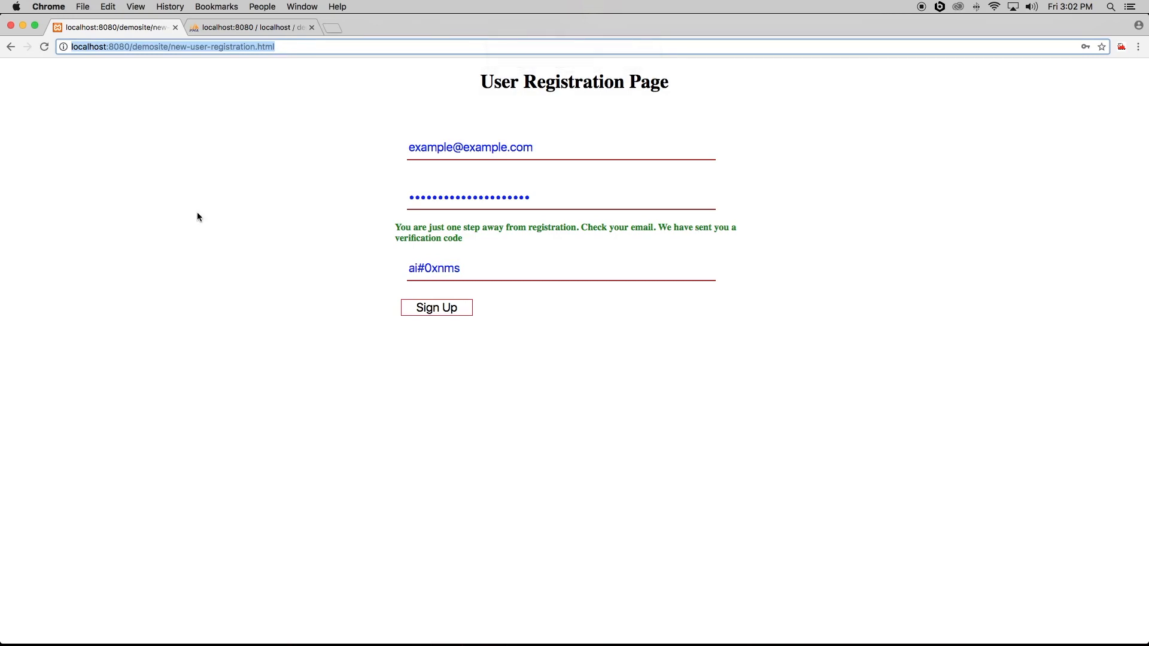
Step: Submit a random malformed email and dismiss the email format error
text(sfsfsfsfdsdf@)
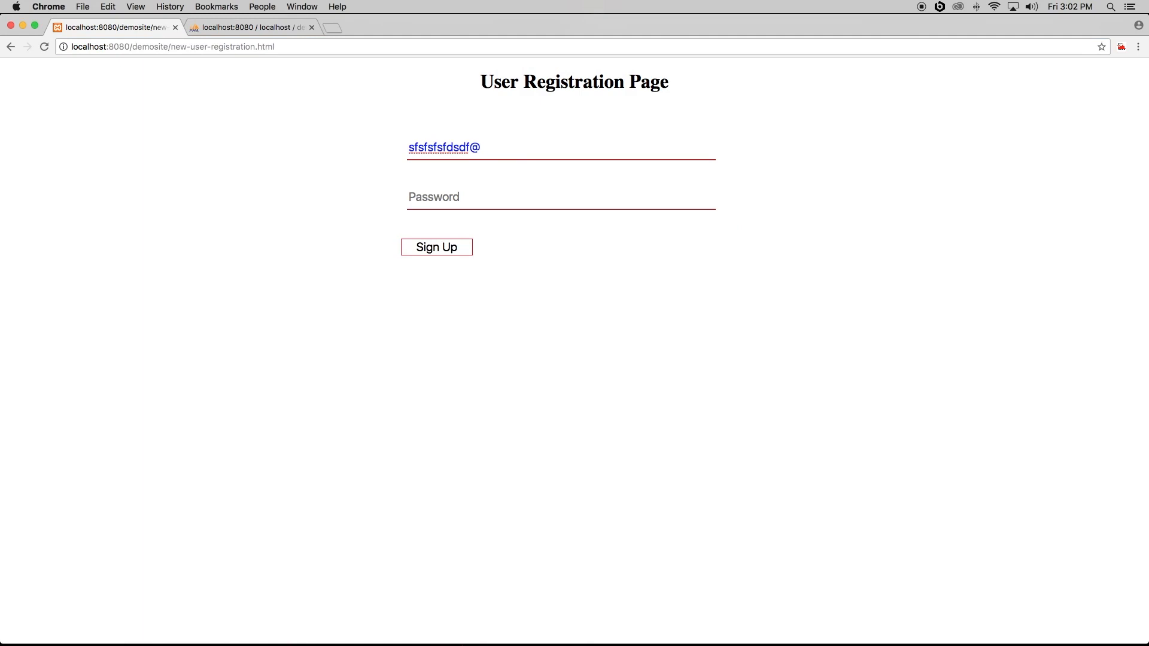
text(lksdfl)
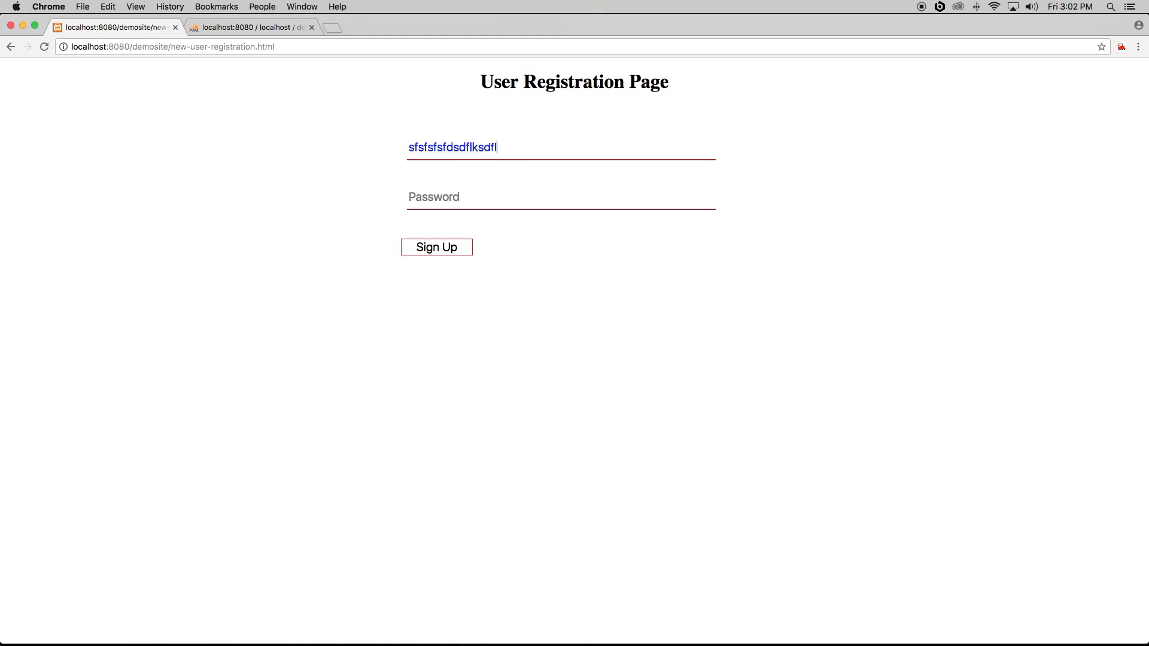
text(lskfjdk)
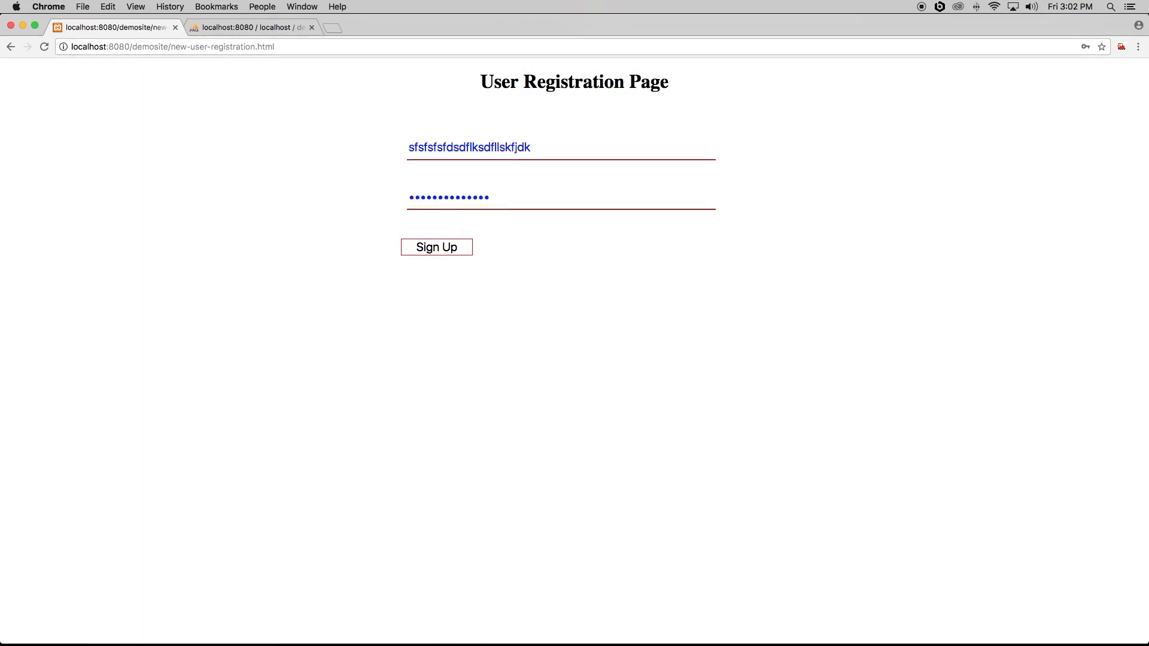
click(436, 247)
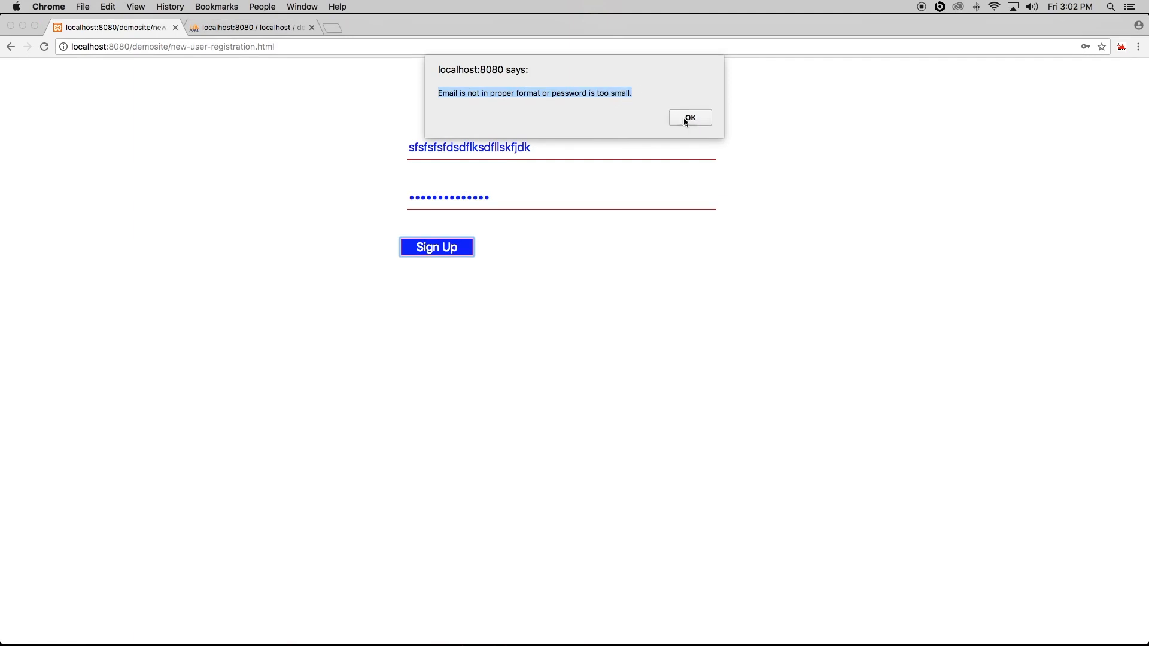
click(688, 118)
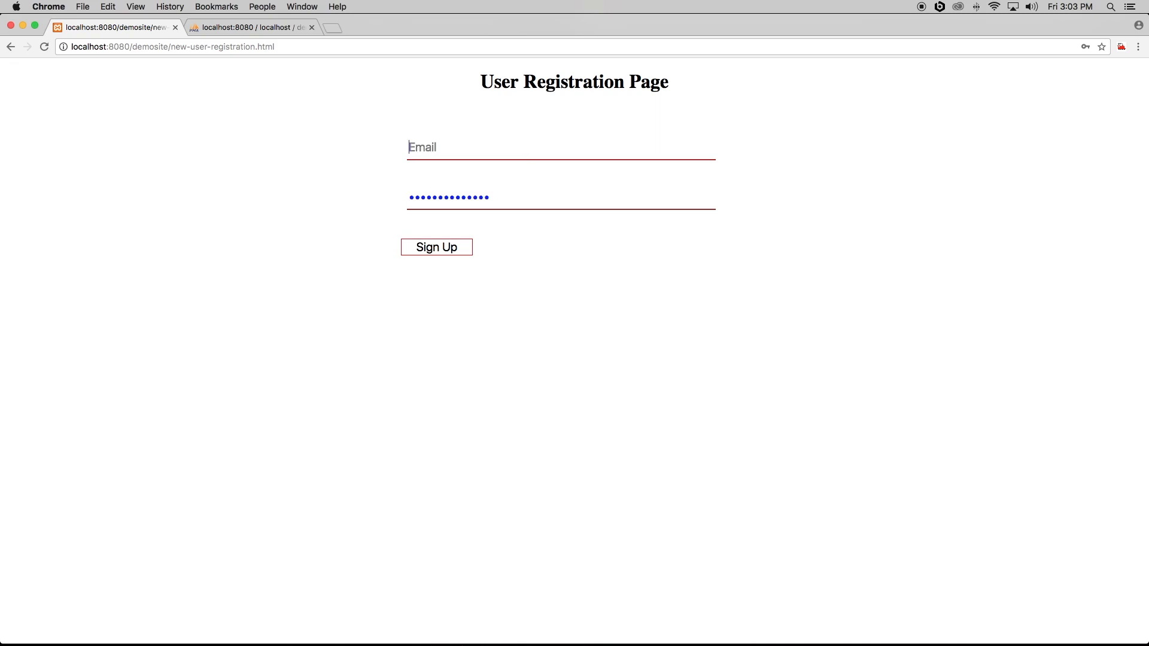
text(in)
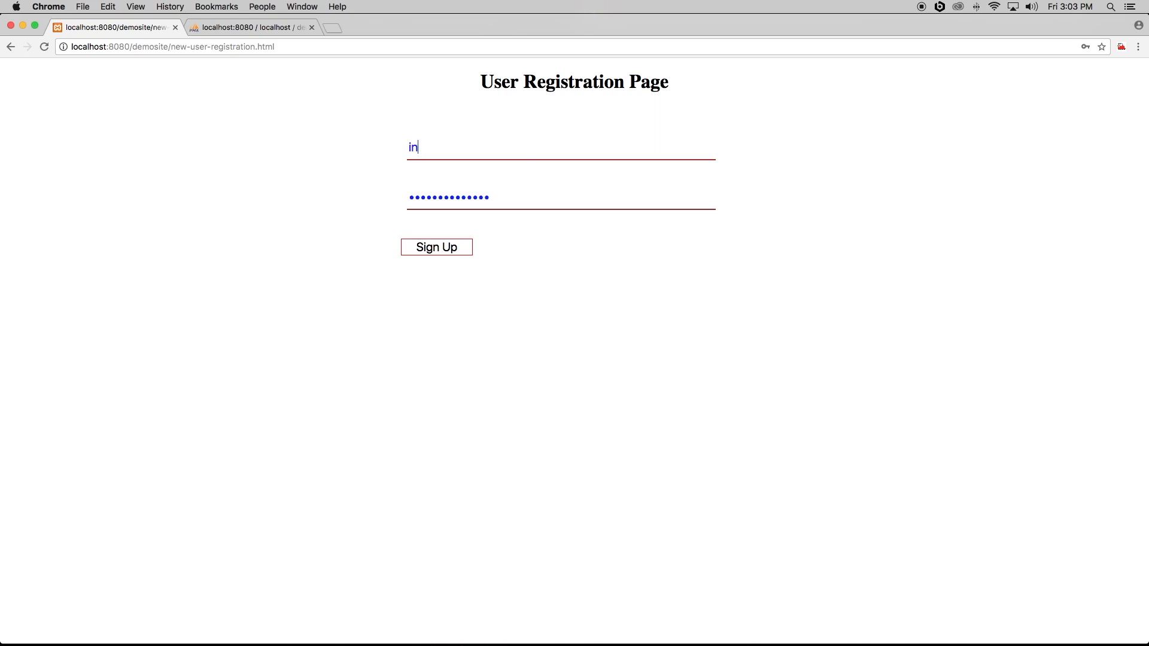
click(436, 247)
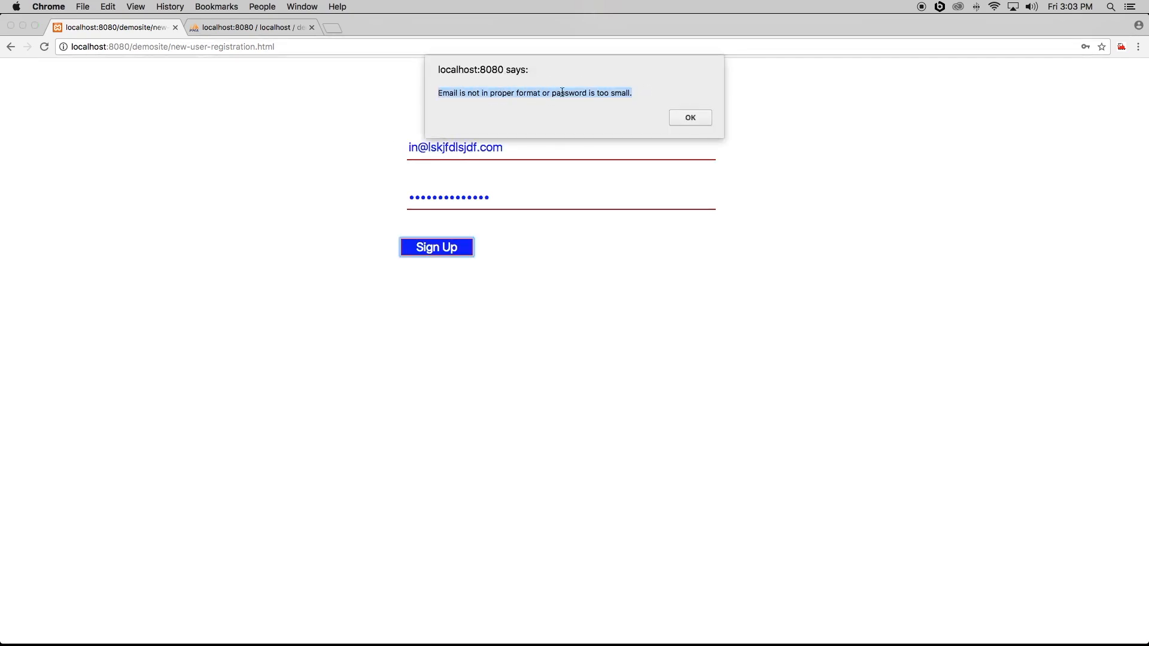
click(688, 117)
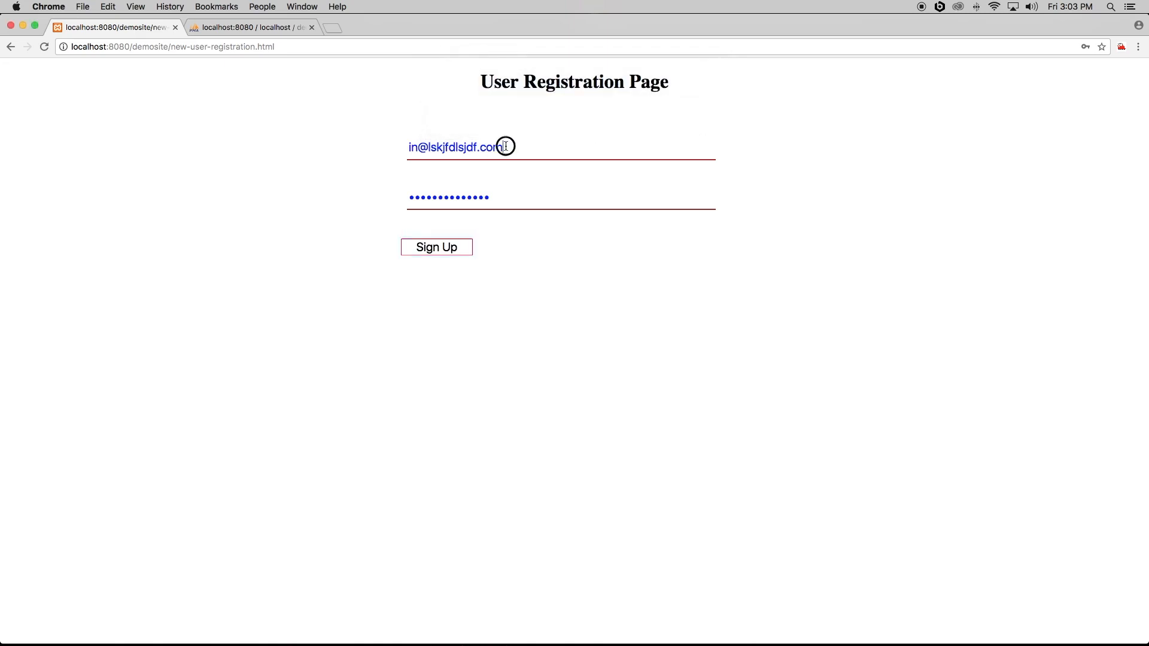
text(example@)
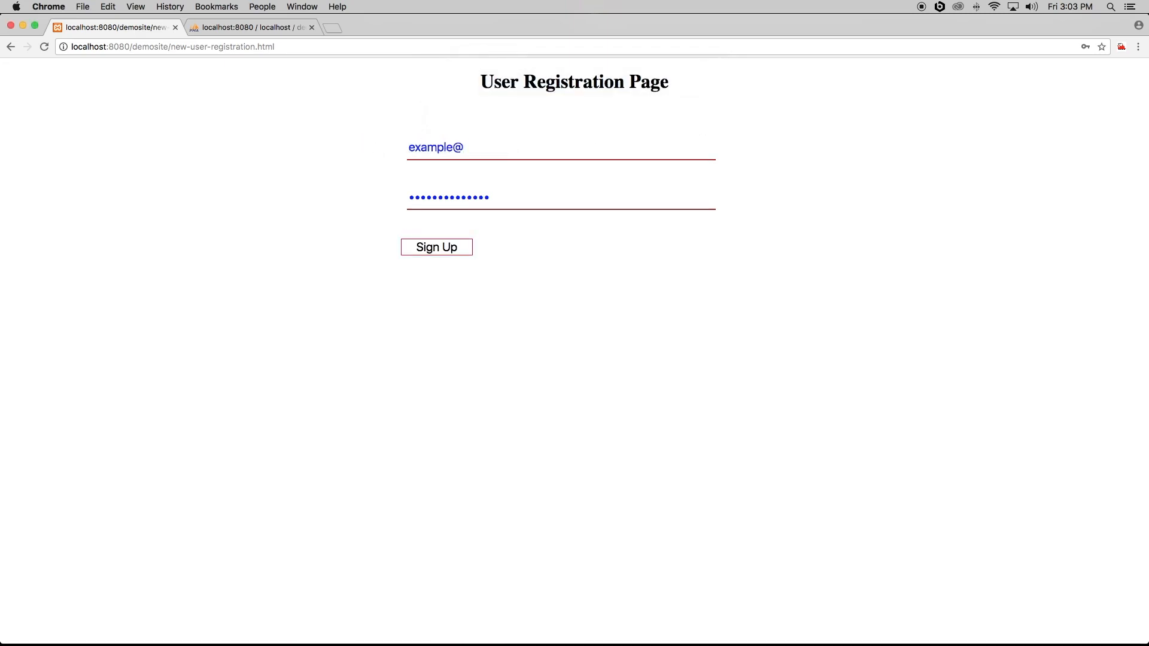
text(example.com)
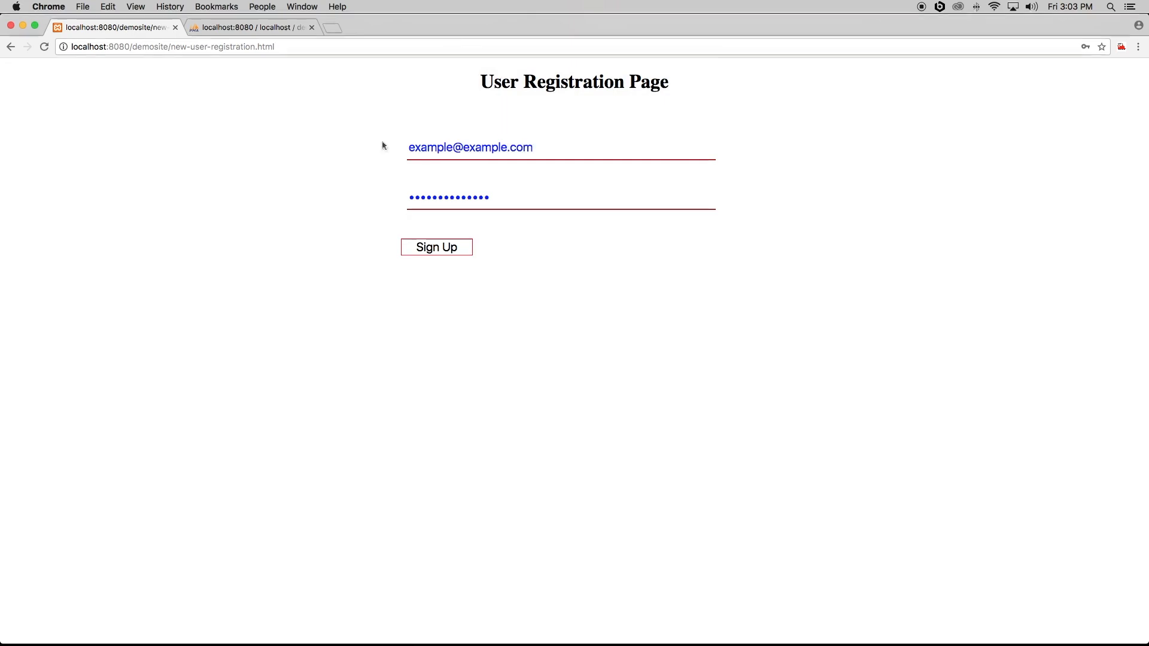
Step: Submit a five-character password, dismiss the length error, and type a longer password
double_click(520, 147)
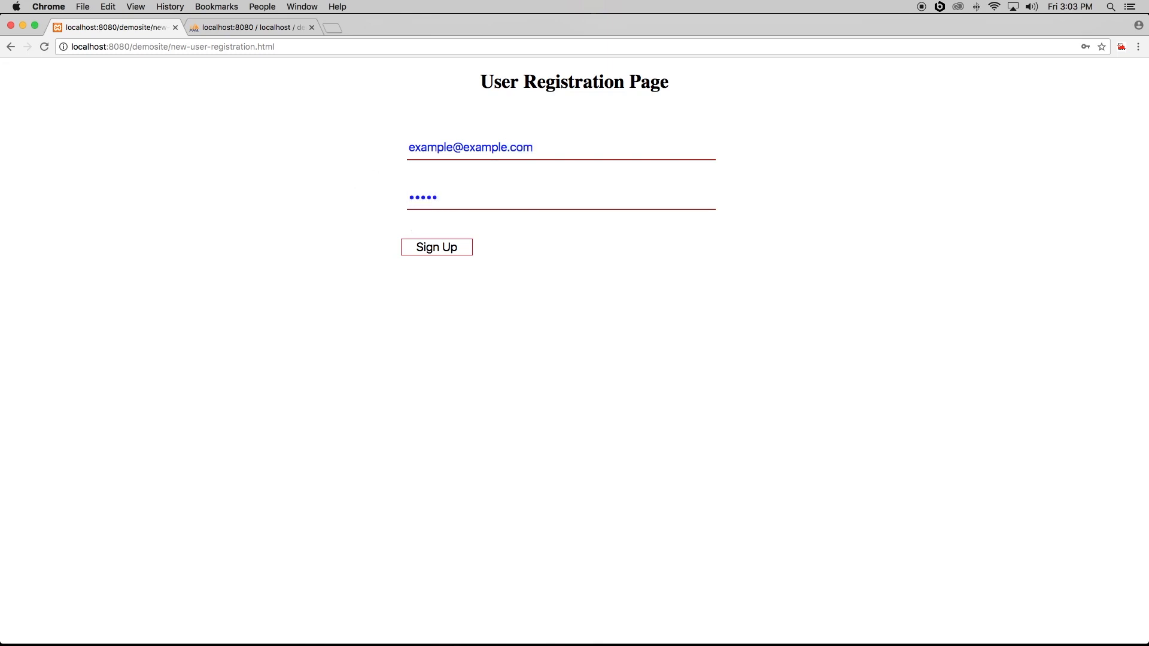
click(436, 247)
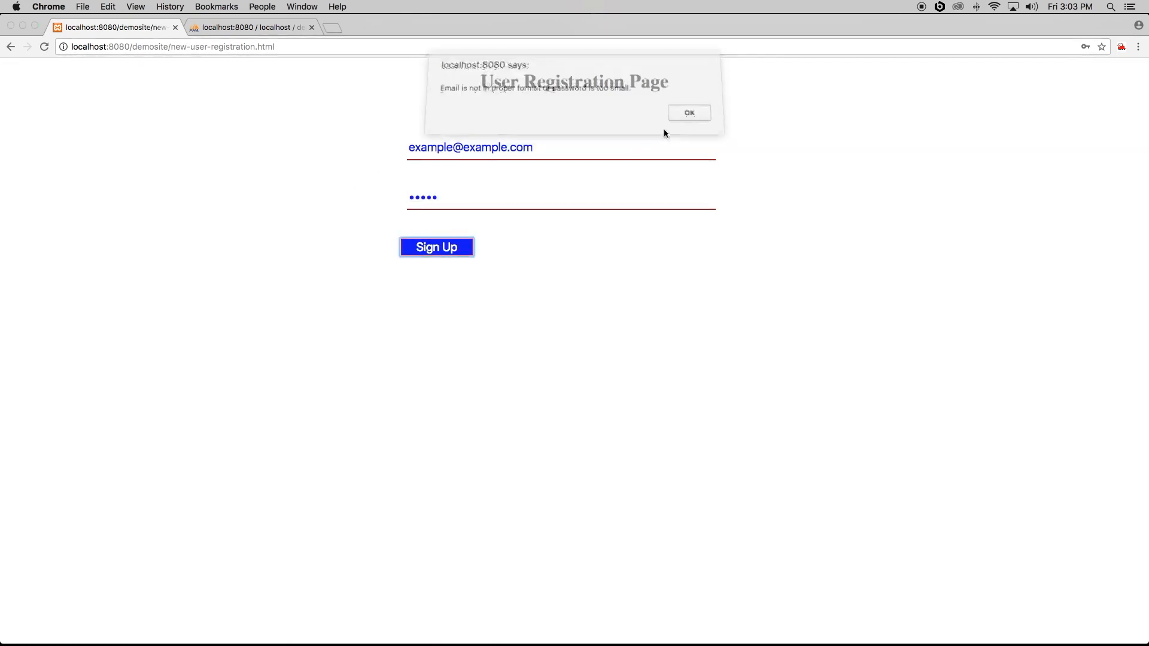
click(687, 112)
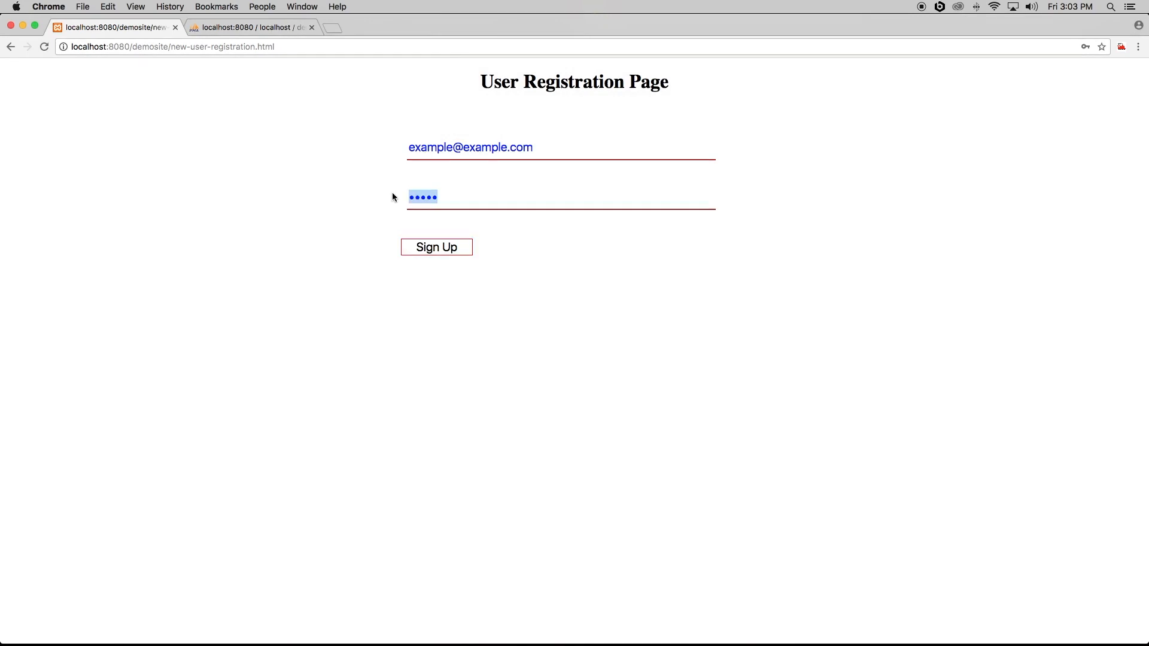
text(password)
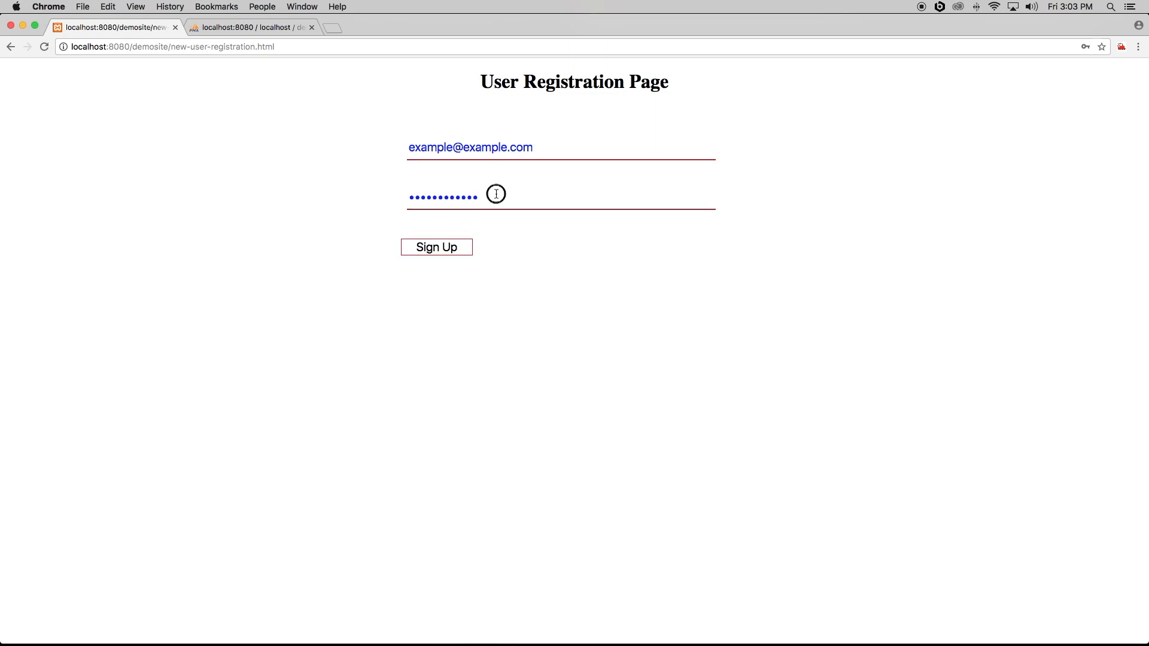
mouse_move(497, 203)
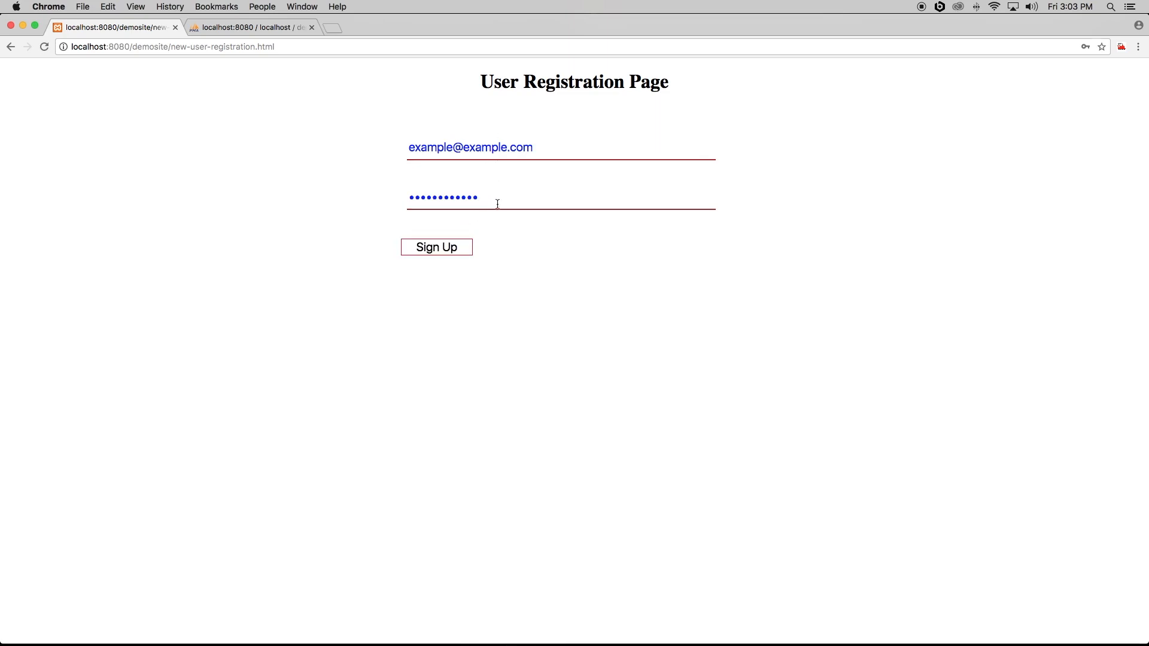
Step: Sign up with the longer password and select the verification code field
click(436, 247)
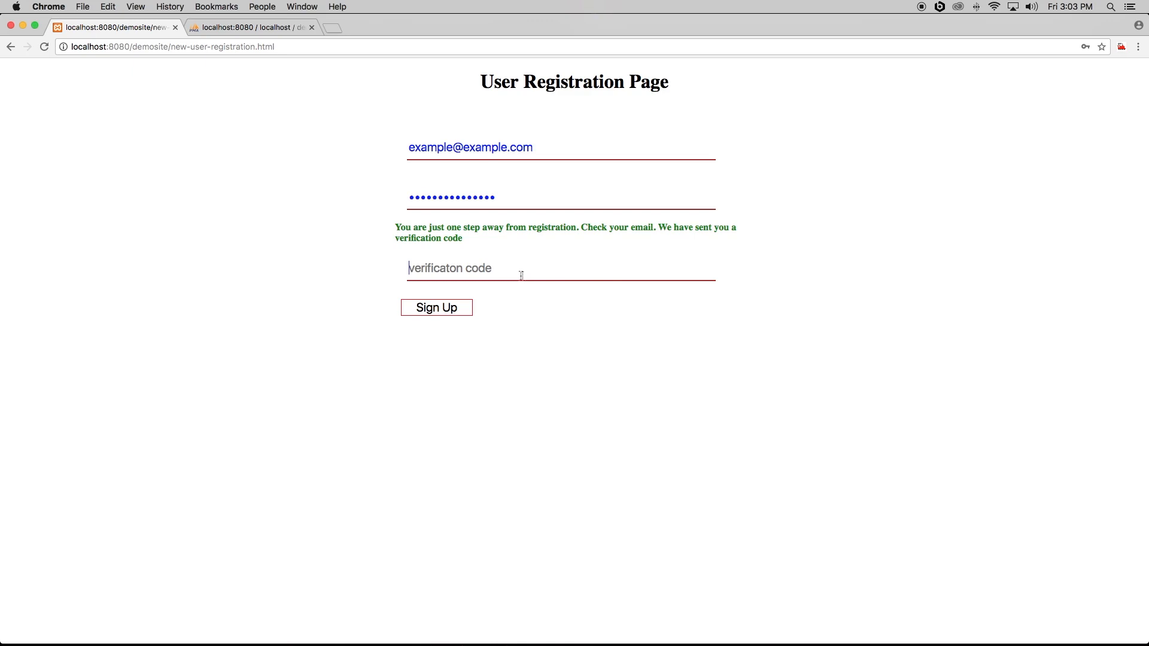
mouse_move(578, 169)
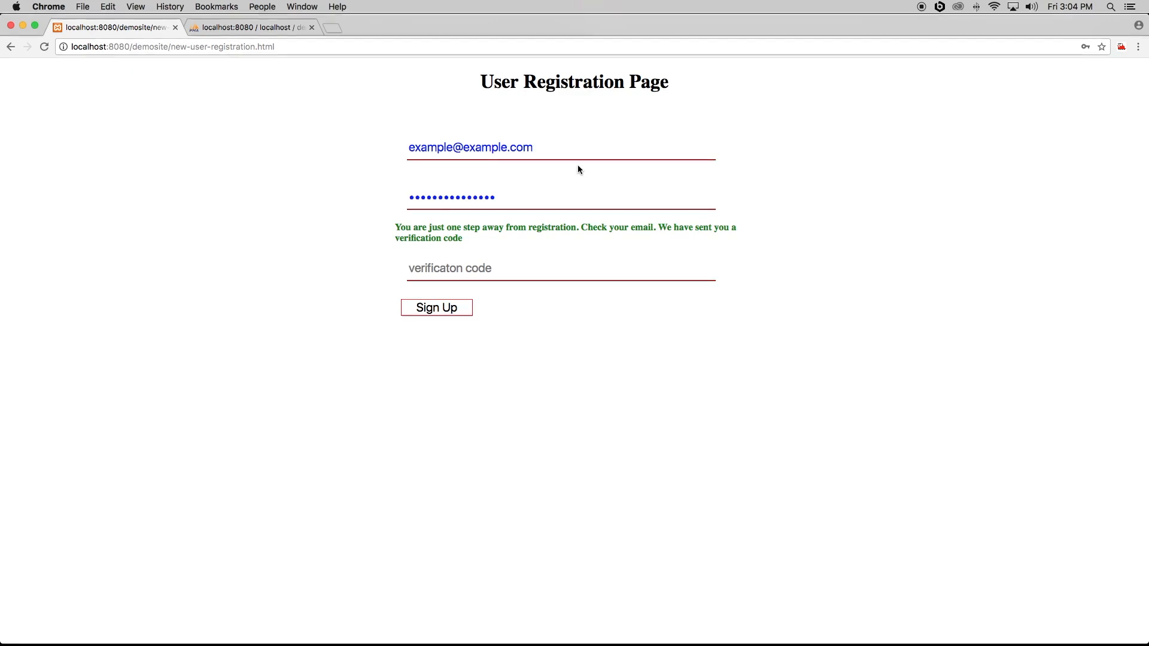
click(561, 268)
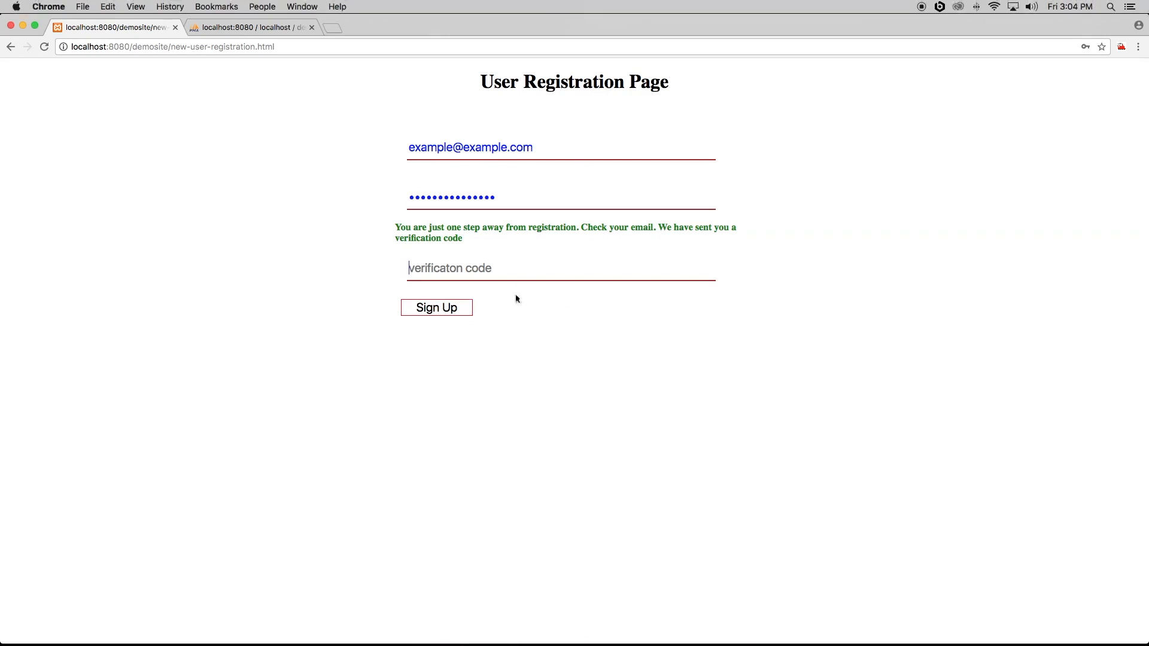